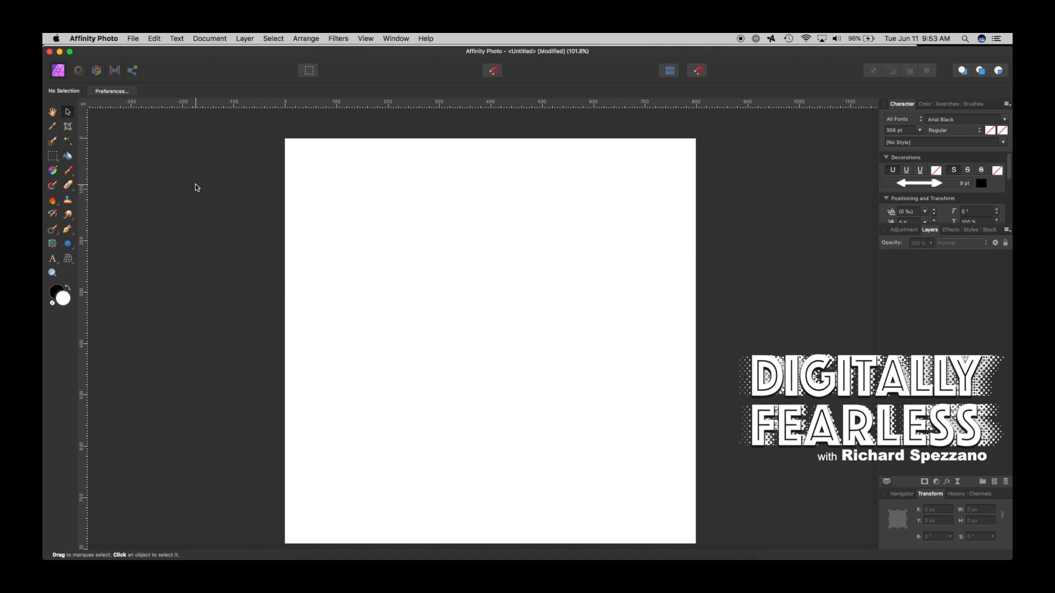
# Draw a straight horizontal line with the Pen Tool across the upper part of the canvas
pyautogui.click(68, 229)
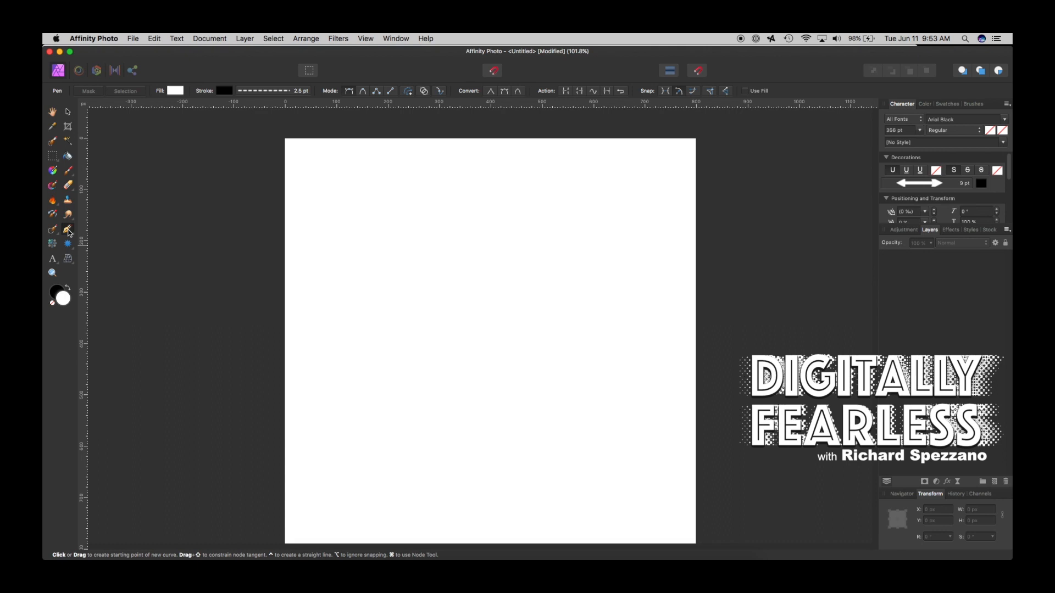
pyautogui.moveTo(329, 233)
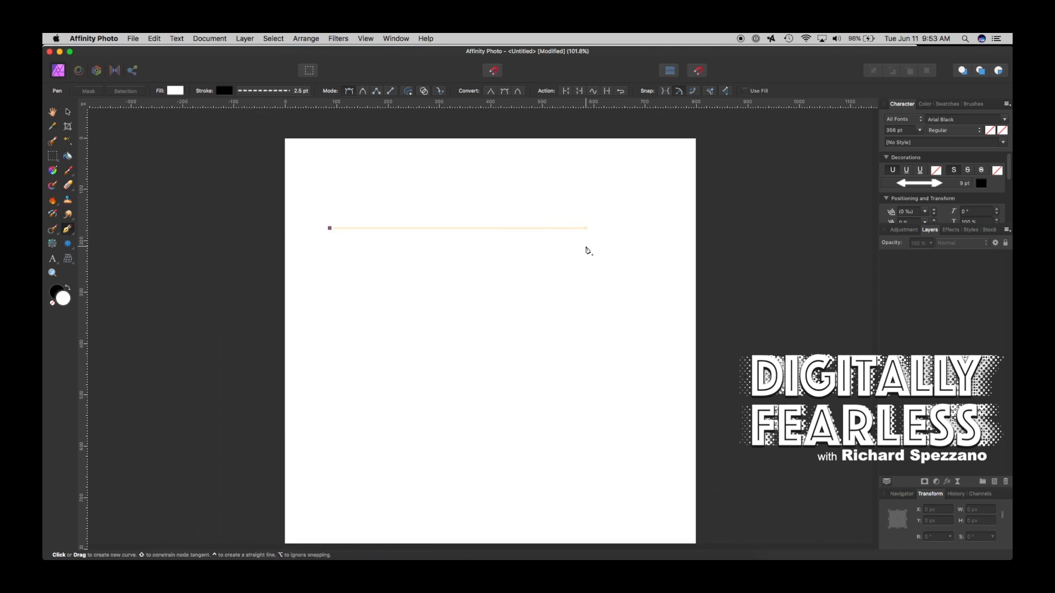
pyautogui.click(599, 228)
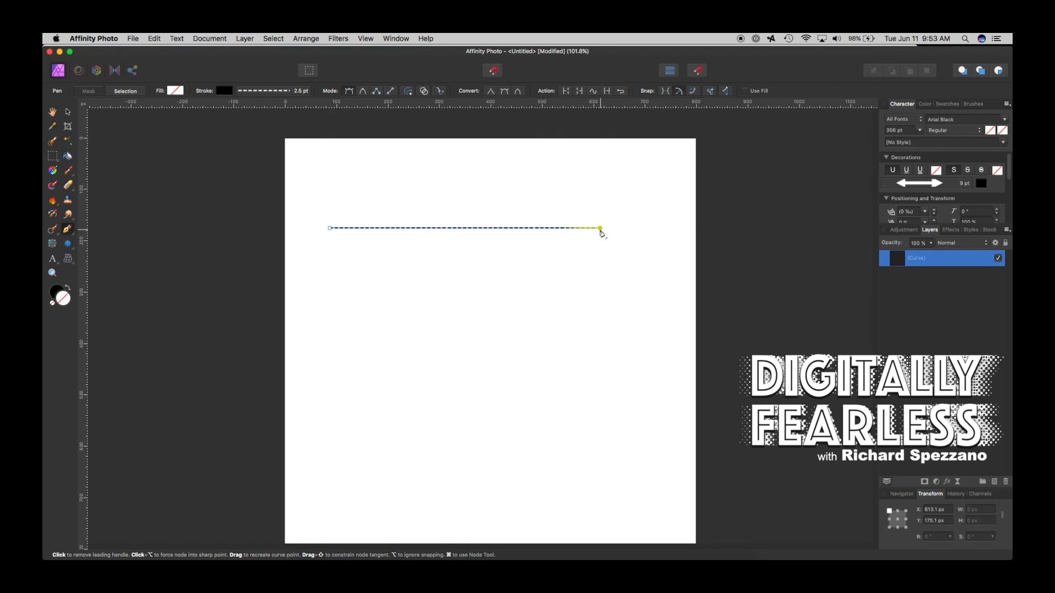
# Give the line's start a Triangle arrowhead from the Stroke settings
pyautogui.click(266, 90)
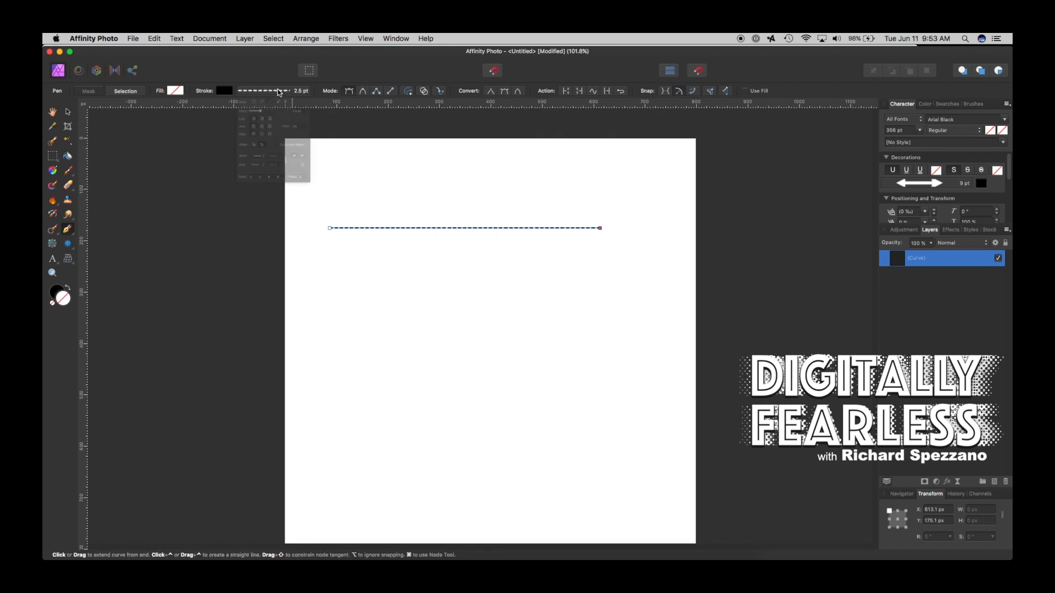
pyautogui.click(263, 90)
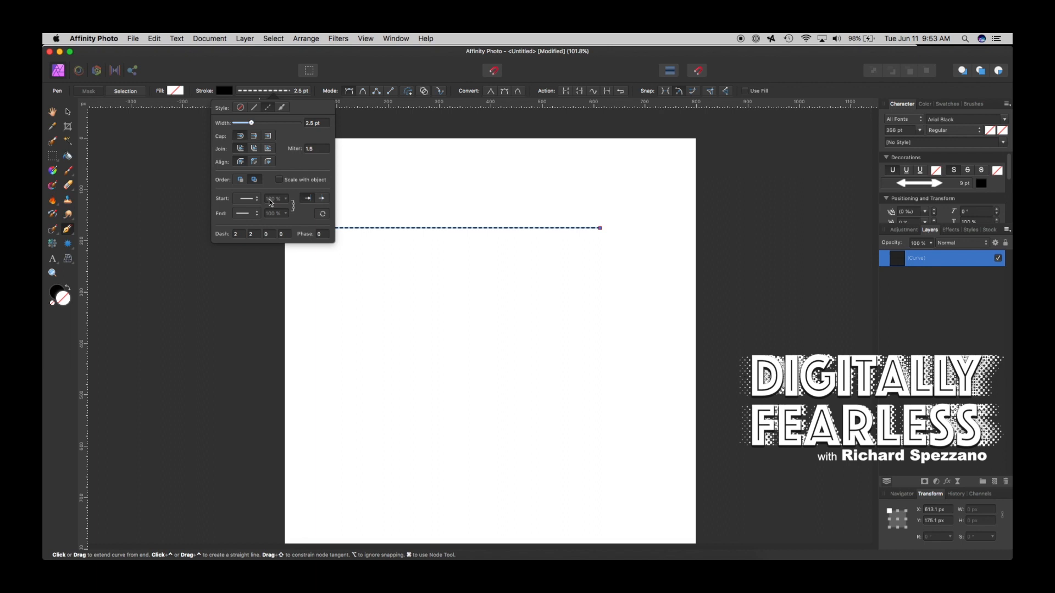
pyautogui.click(246, 197)
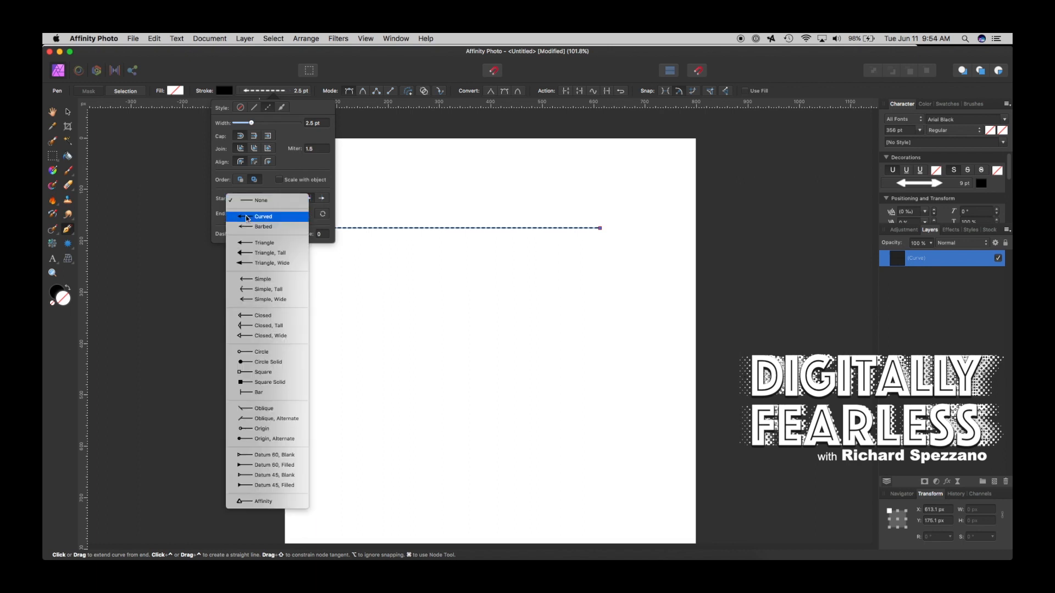
pyautogui.moveTo(244, 243)
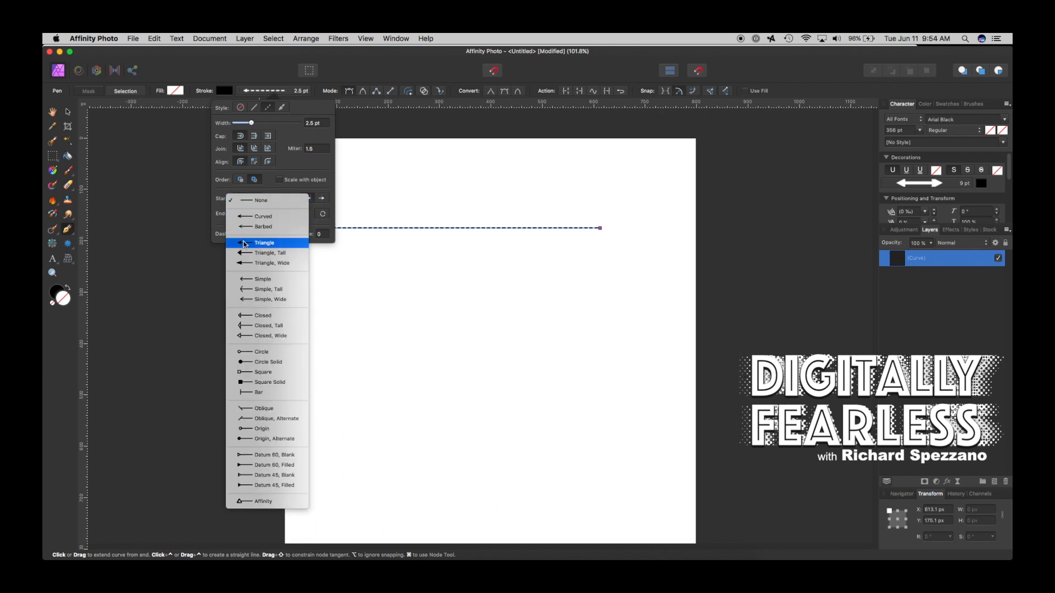
pyautogui.moveTo(244, 252)
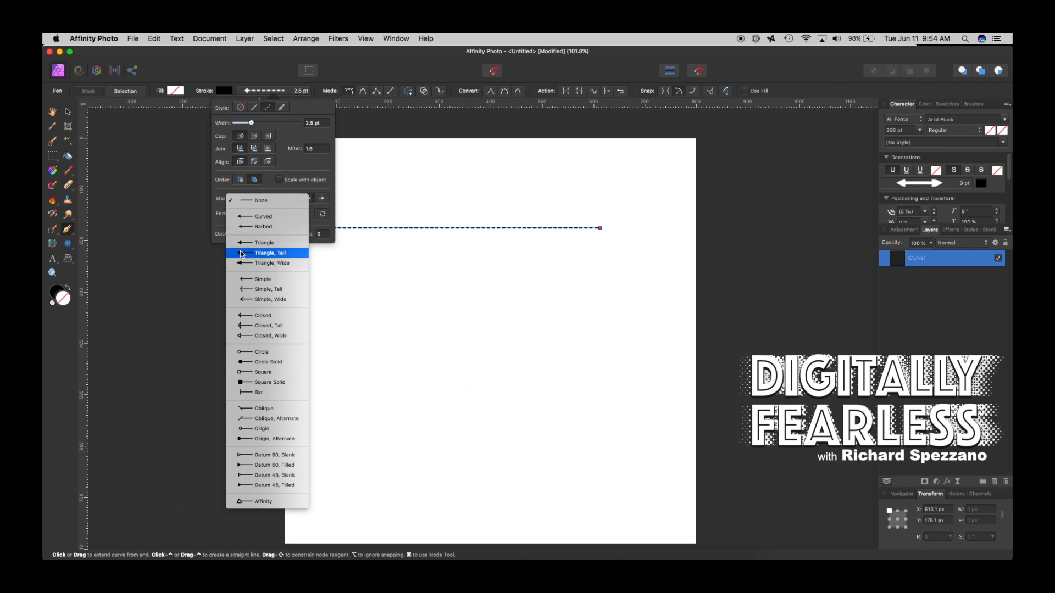
pyautogui.click(270, 252)
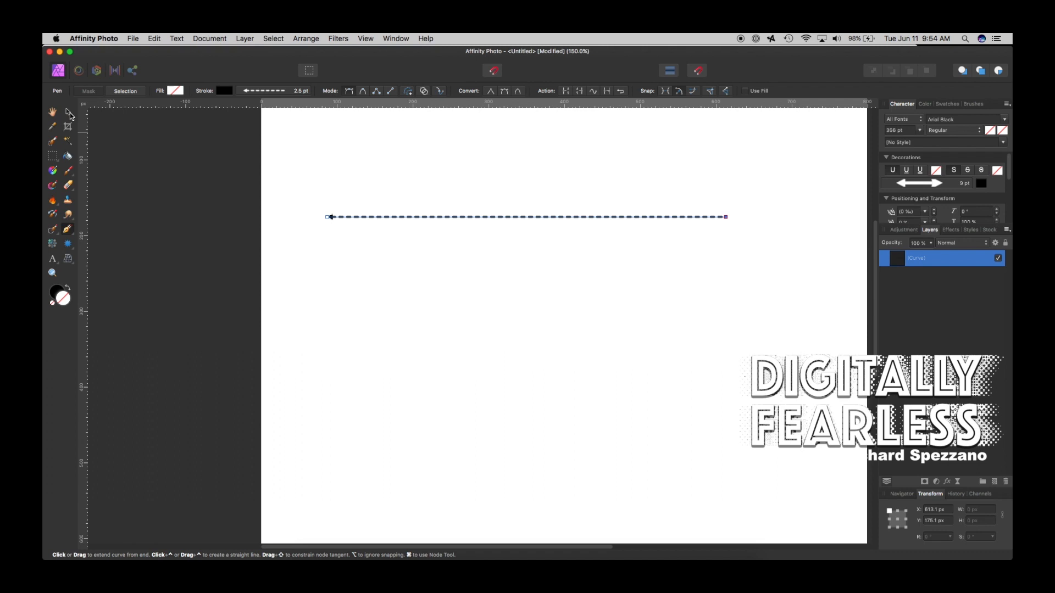
# Select the line with the Move Tool and keep the Triangle start arrowhead in the Stroke settings
pyautogui.click(67, 112)
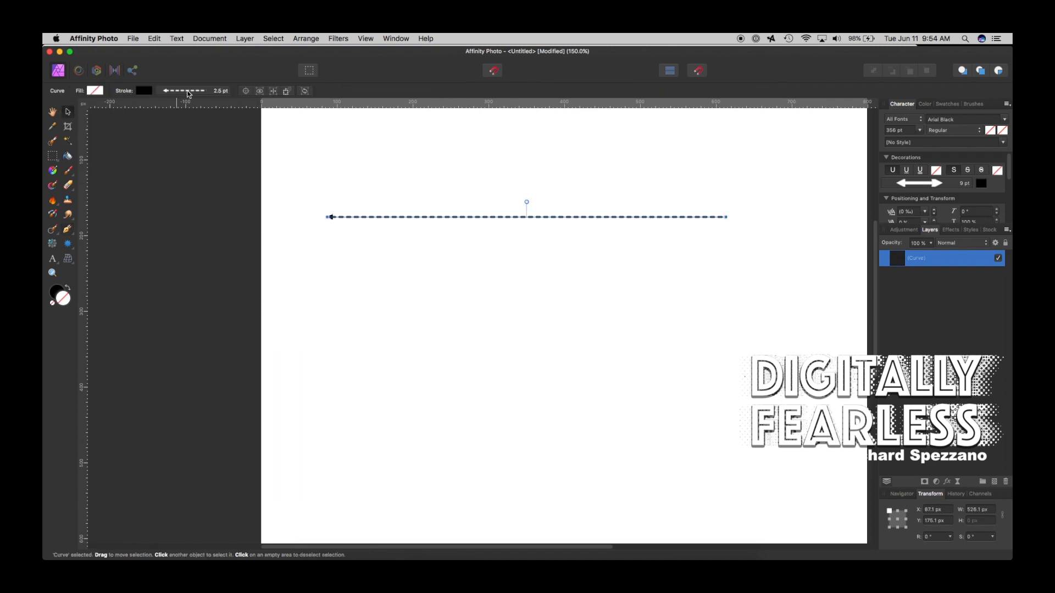
pyautogui.click(196, 91)
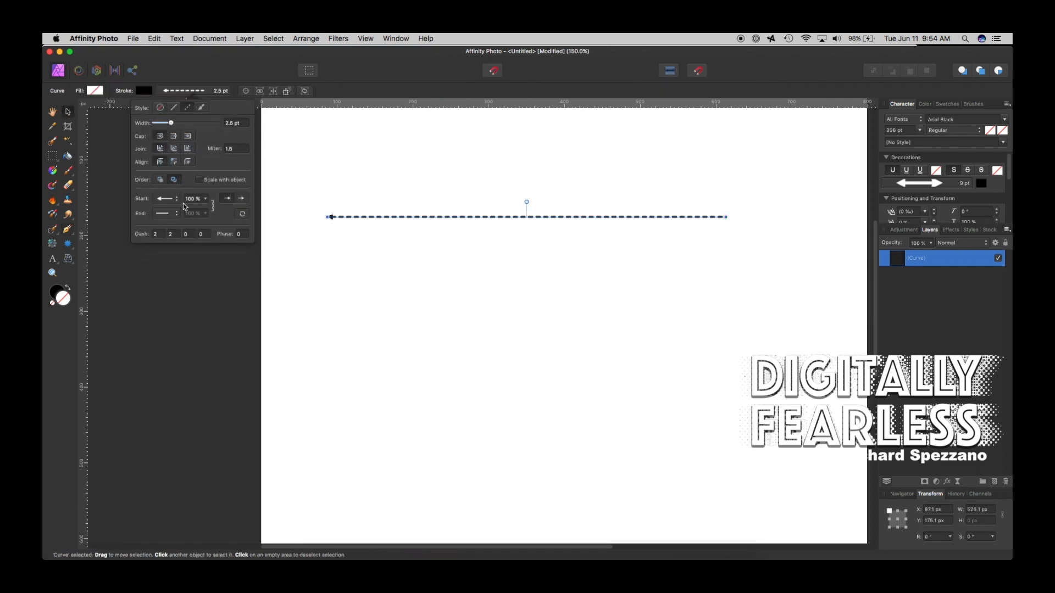
pyautogui.click(165, 198)
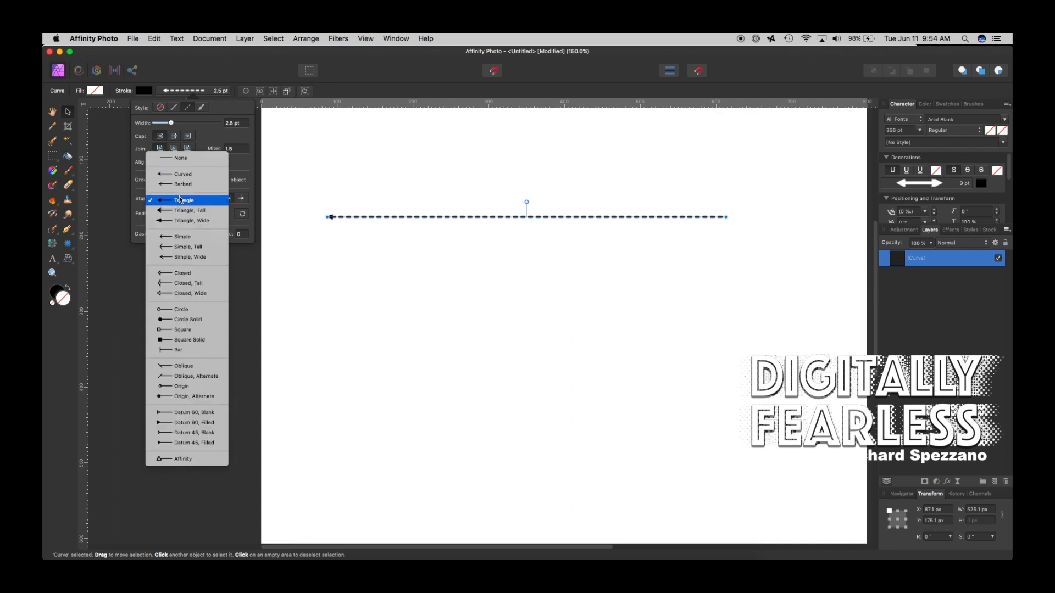
pyautogui.click(184, 200)
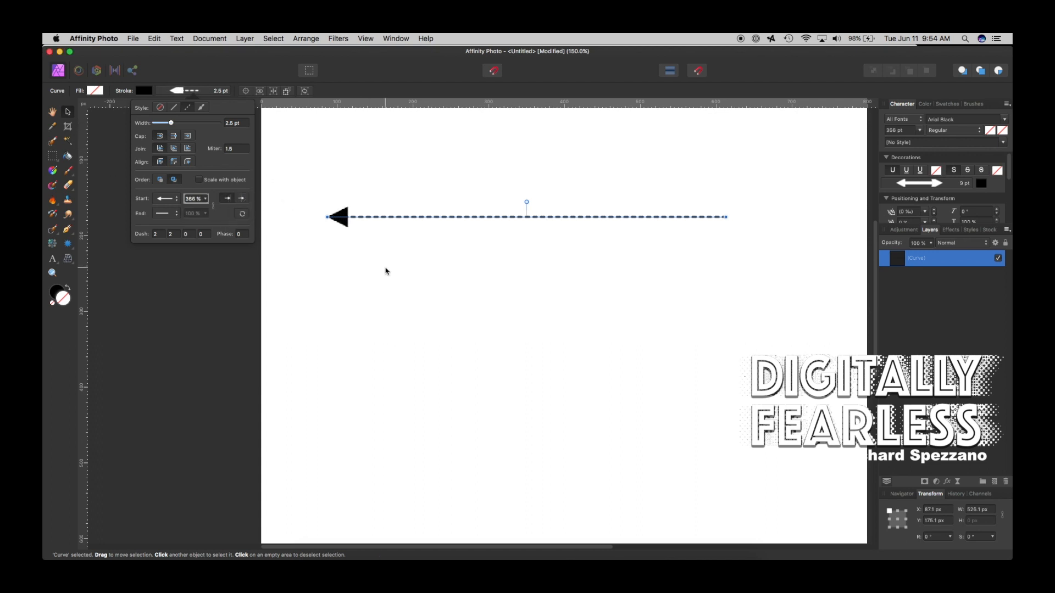
pyautogui.click(236, 177)
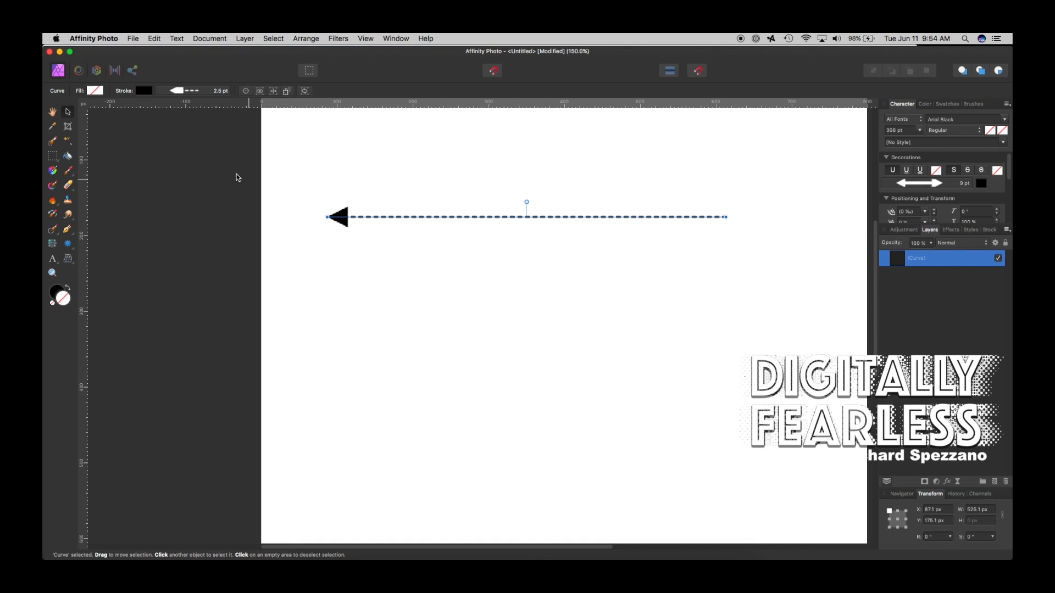
pyautogui.click(184, 90)
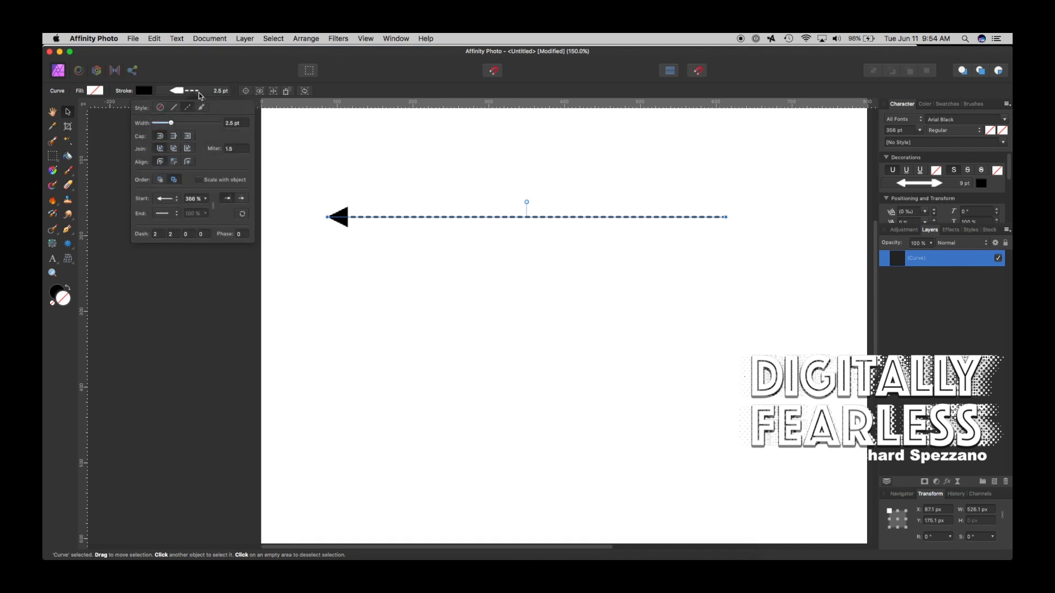
# Make the line solid and thicken its stroke to 16 pt
pyautogui.click(173, 91)
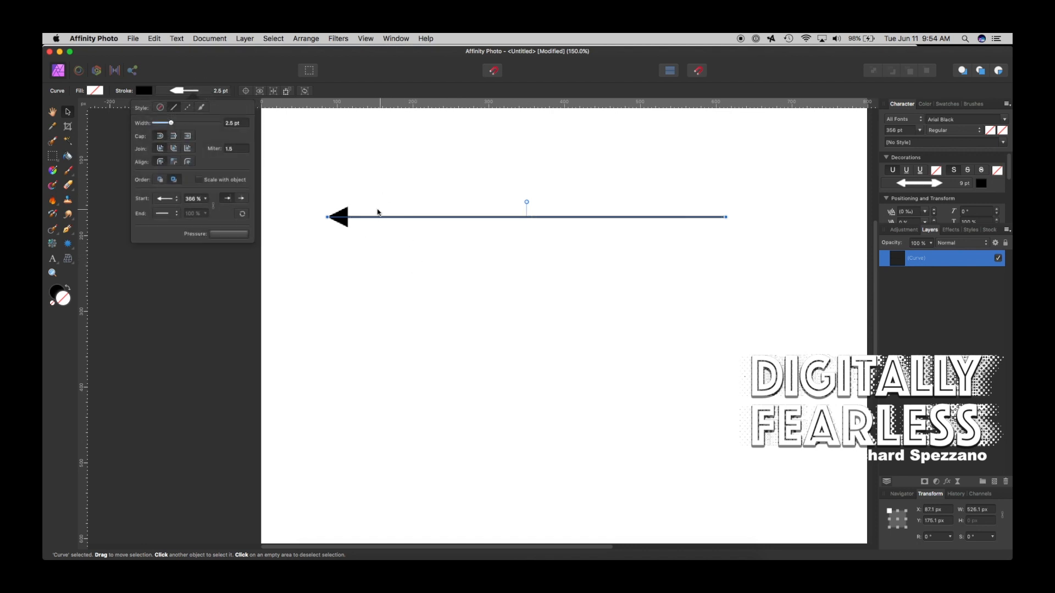
pyautogui.moveTo(169, 122); pyautogui.dragTo(180, 122)
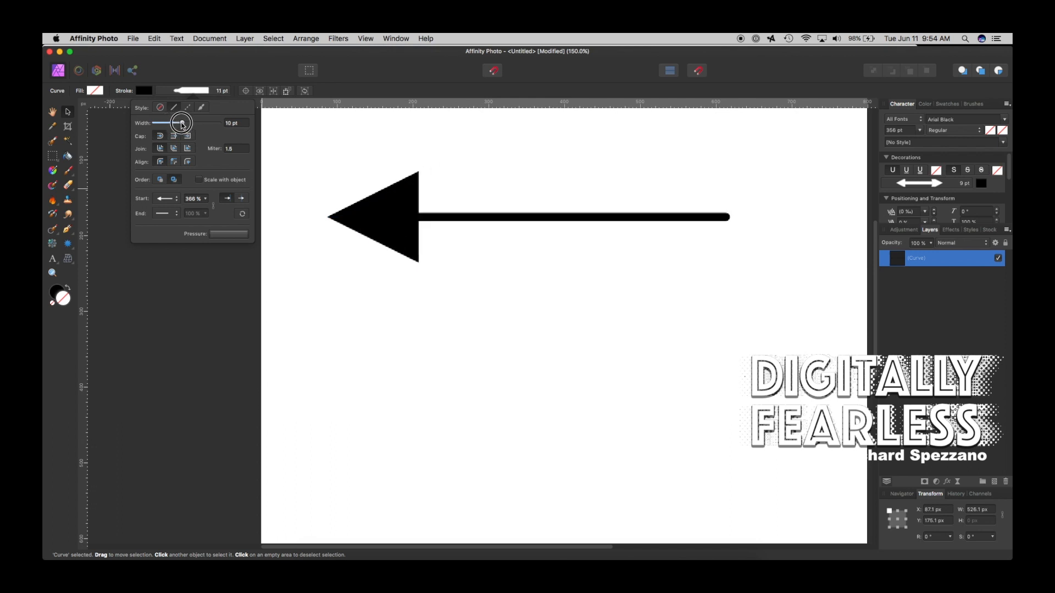
pyautogui.moveTo(179, 122); pyautogui.dragTo(187, 122)
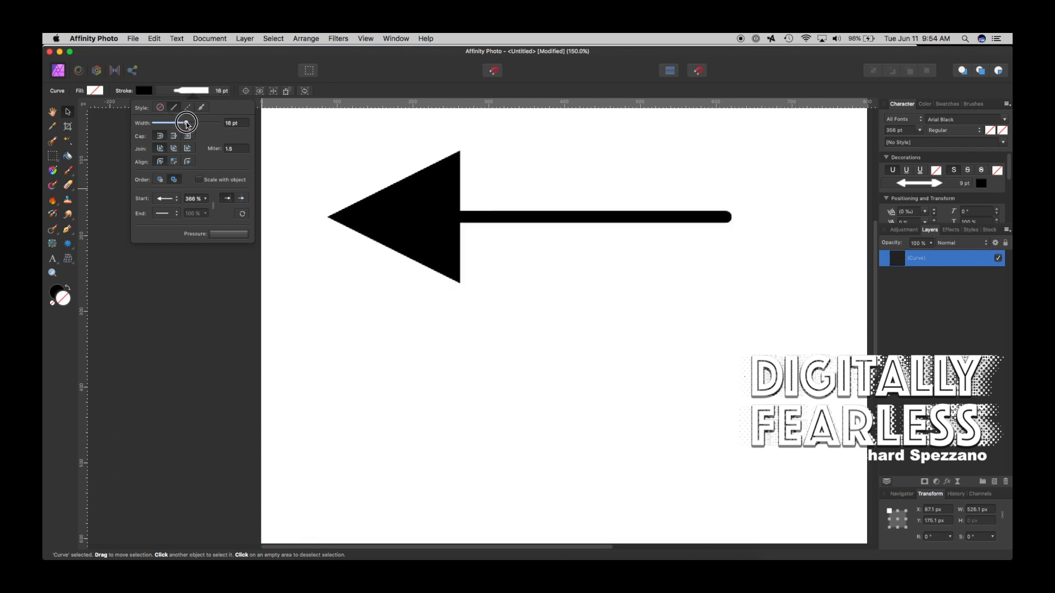
pyautogui.moveTo(186, 123); pyautogui.dragTo(176, 123)
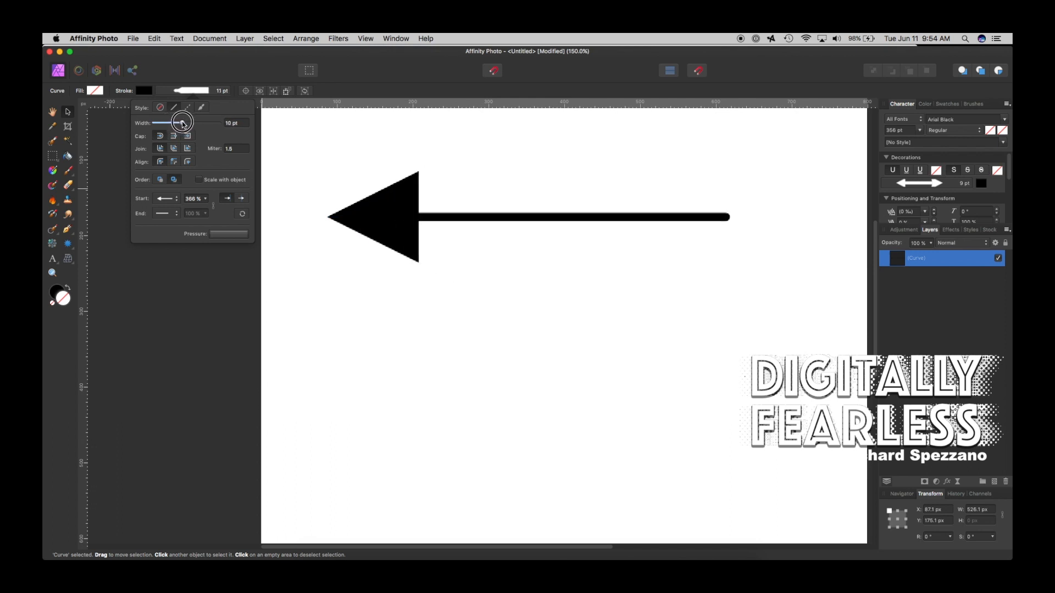
pyautogui.moveTo(181, 122); pyautogui.dragTo(188, 122)
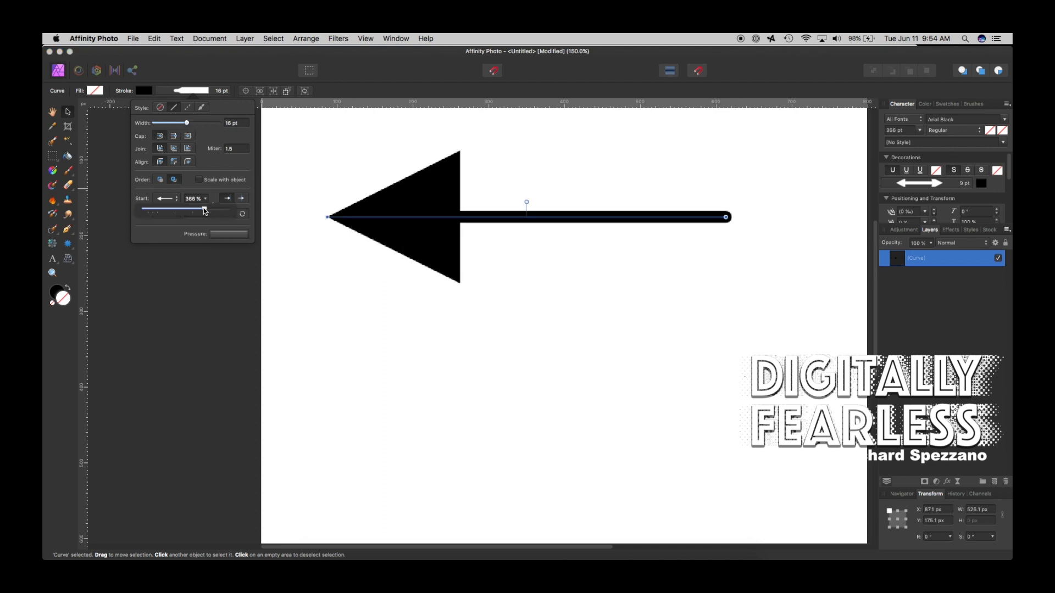
# Shrink the start arrowhead scale to 75% and preview the line deselected
pyautogui.moveTo(203, 210); pyautogui.dragTo(158, 210)
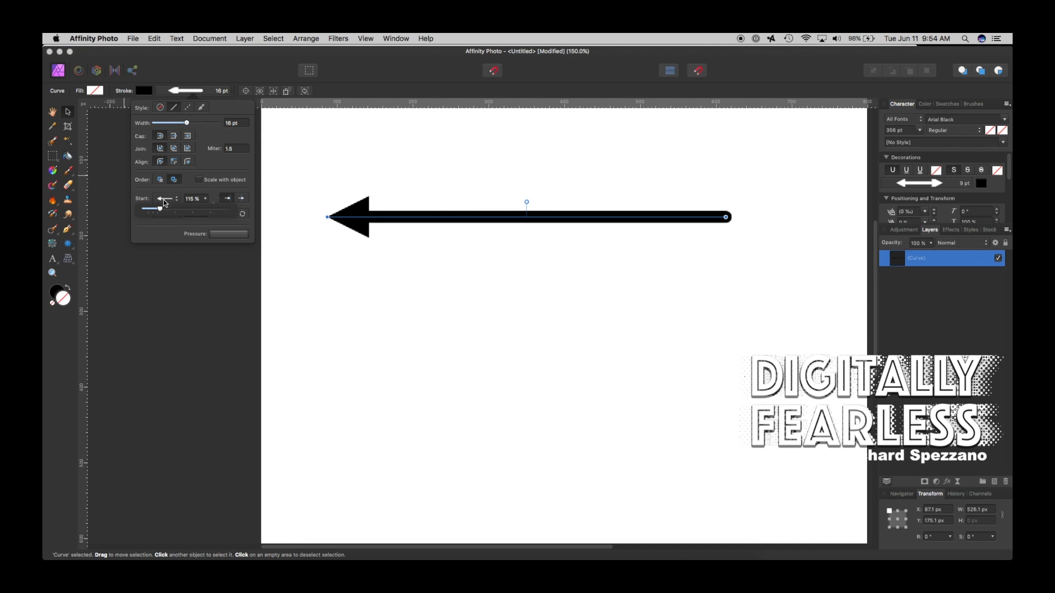
pyautogui.moveTo(158, 209); pyautogui.dragTo(152, 209)
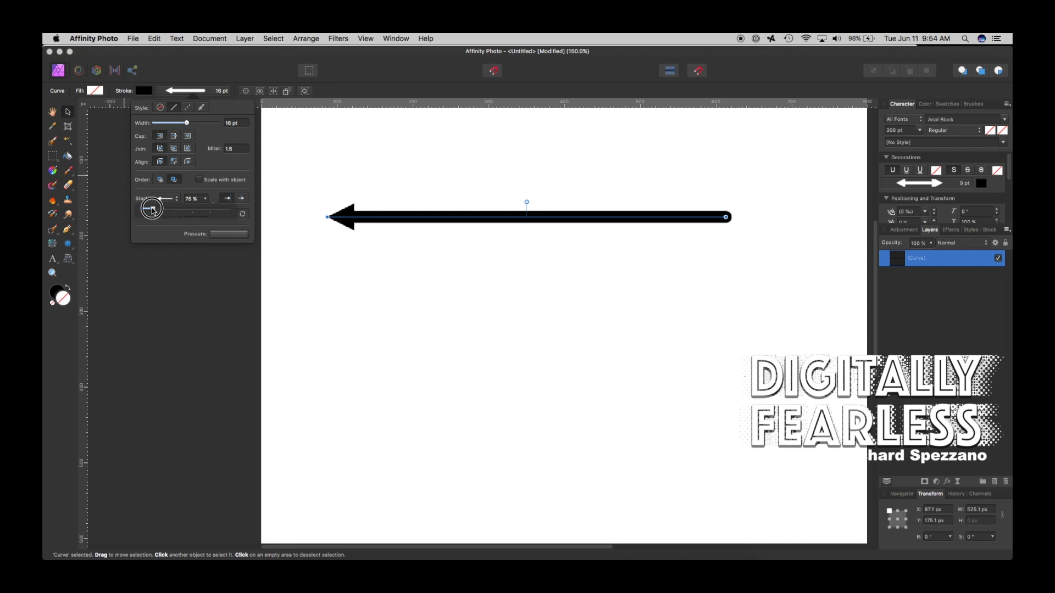
pyautogui.click(313, 233)
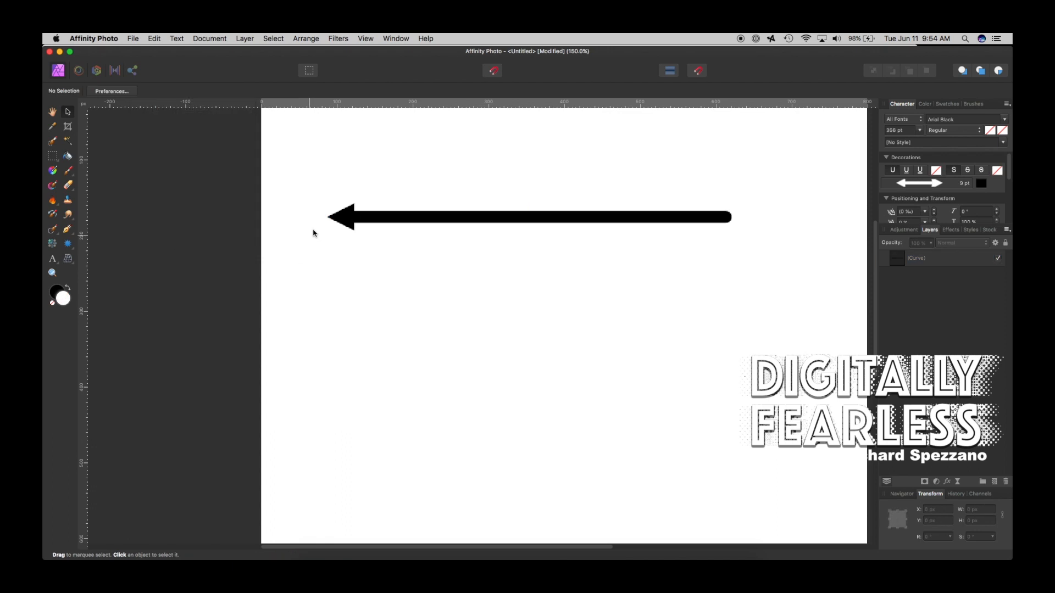
pyautogui.click(526, 217)
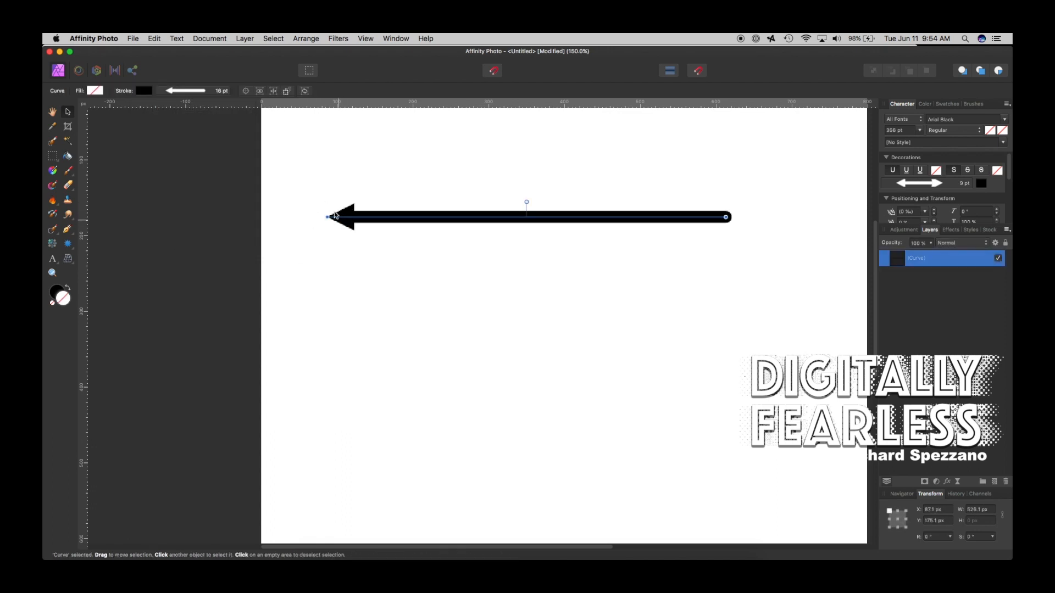
# Give the line's end a wide Triangle arrowhead so it becomes double-headed
pyautogui.click(195, 92)
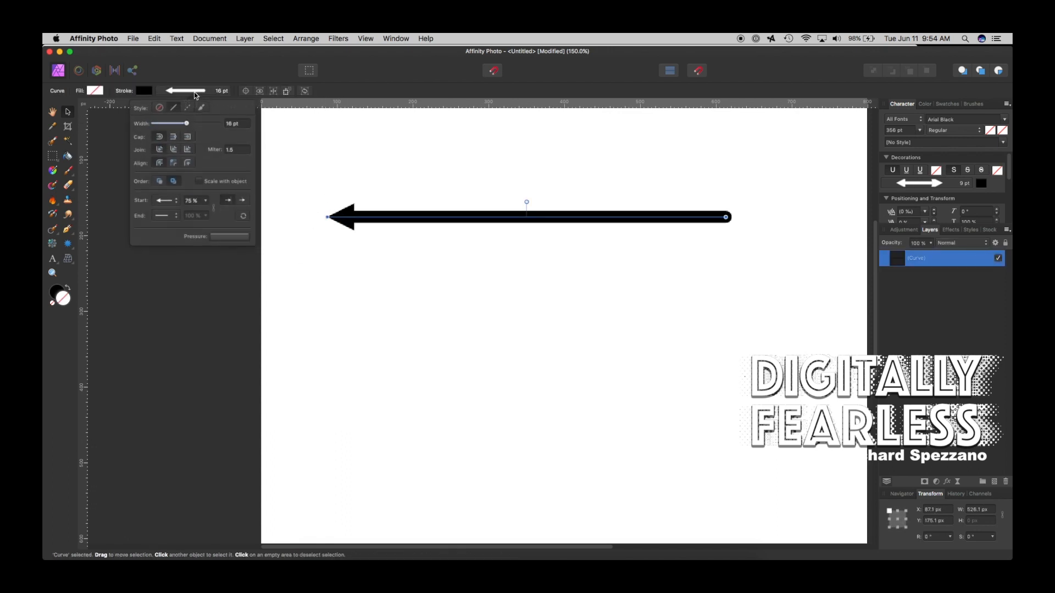
pyautogui.click(164, 215)
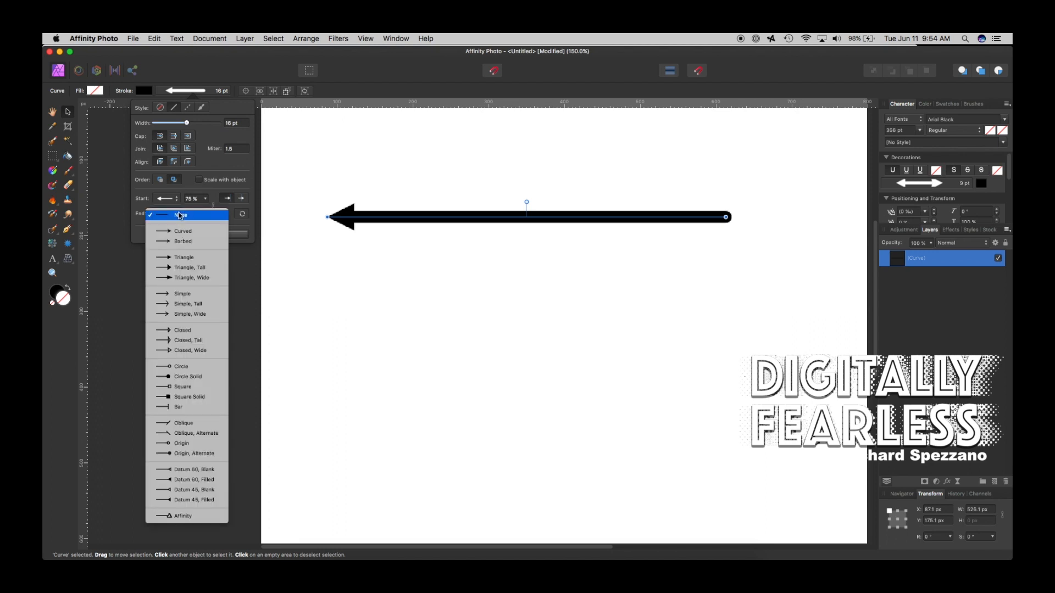
pyautogui.click(195, 433)
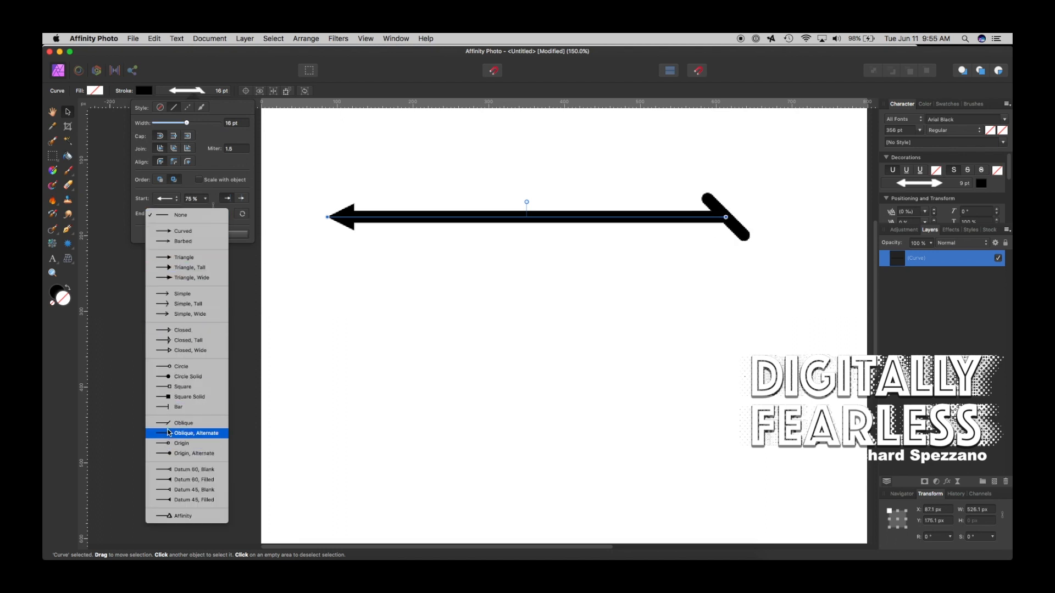
pyautogui.click(191, 277)
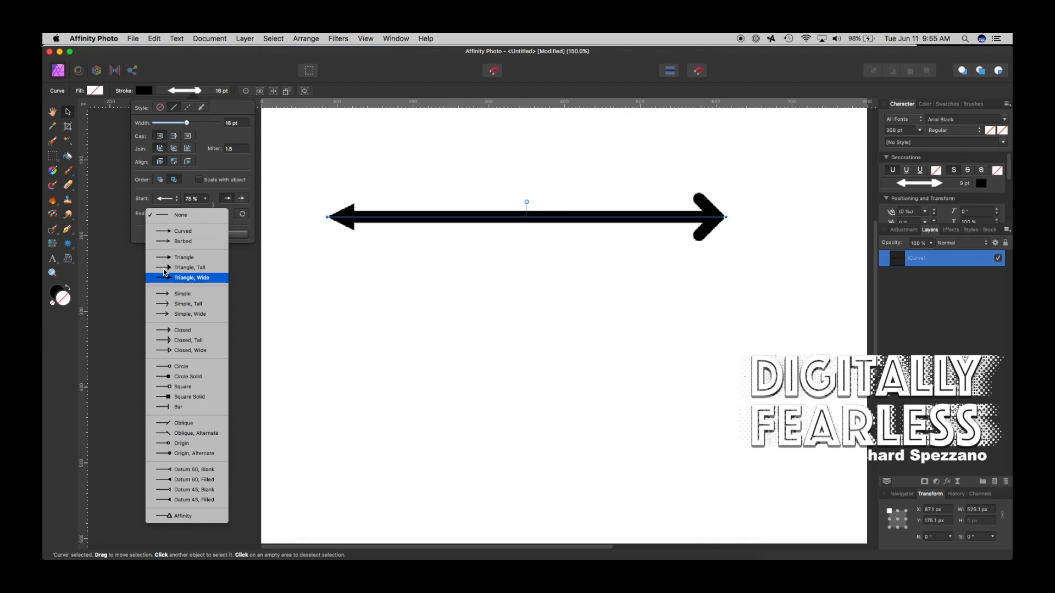
pyautogui.click(191, 278)
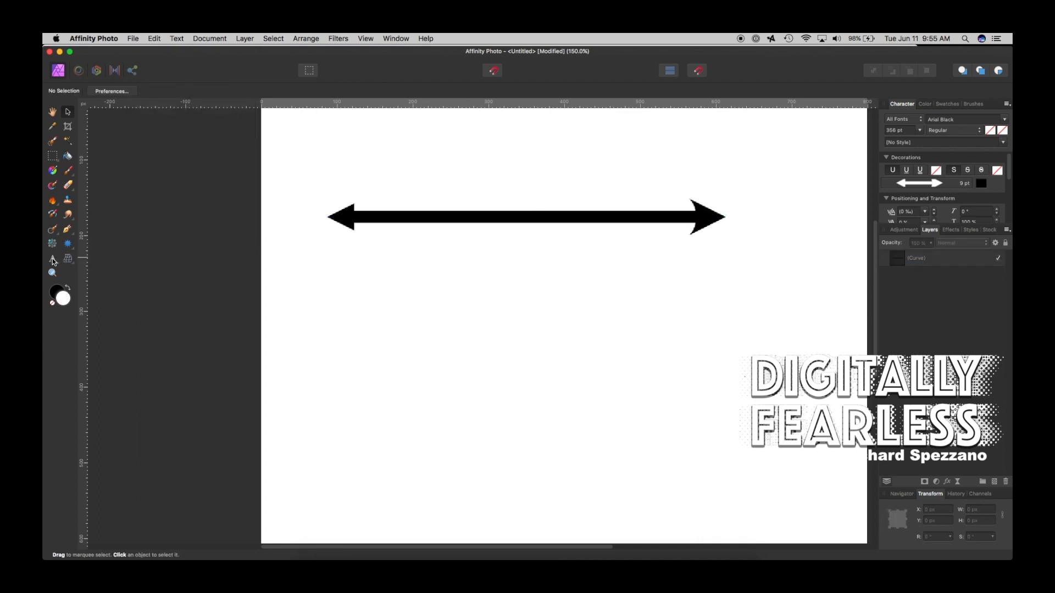
# Switch to the Artistic Text Tool to add a letter below the arrow
pyautogui.click(53, 257)
pyautogui.write('A')
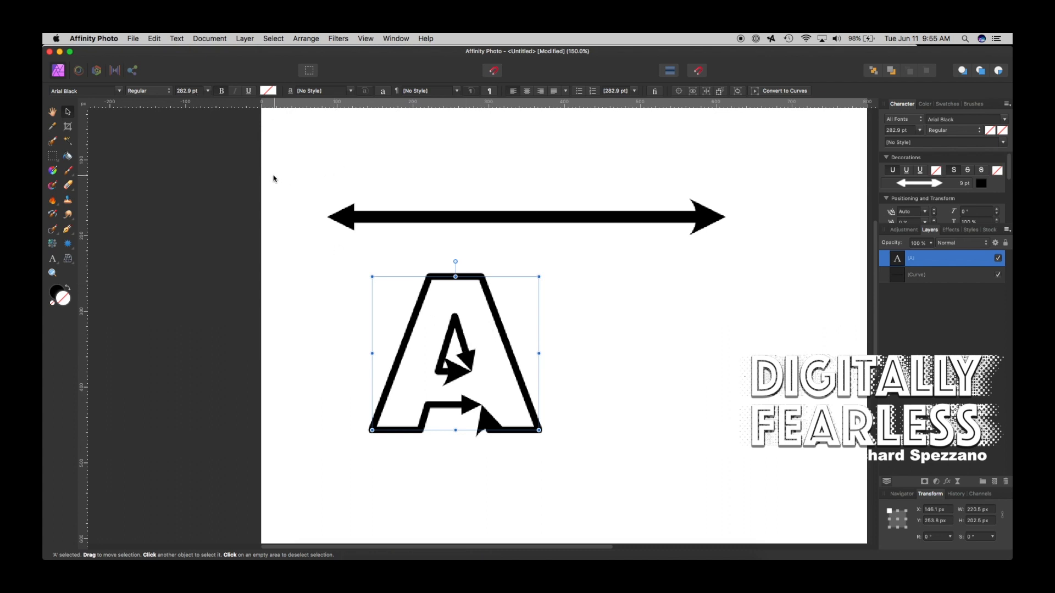
pyautogui.moveTo(432, 429)
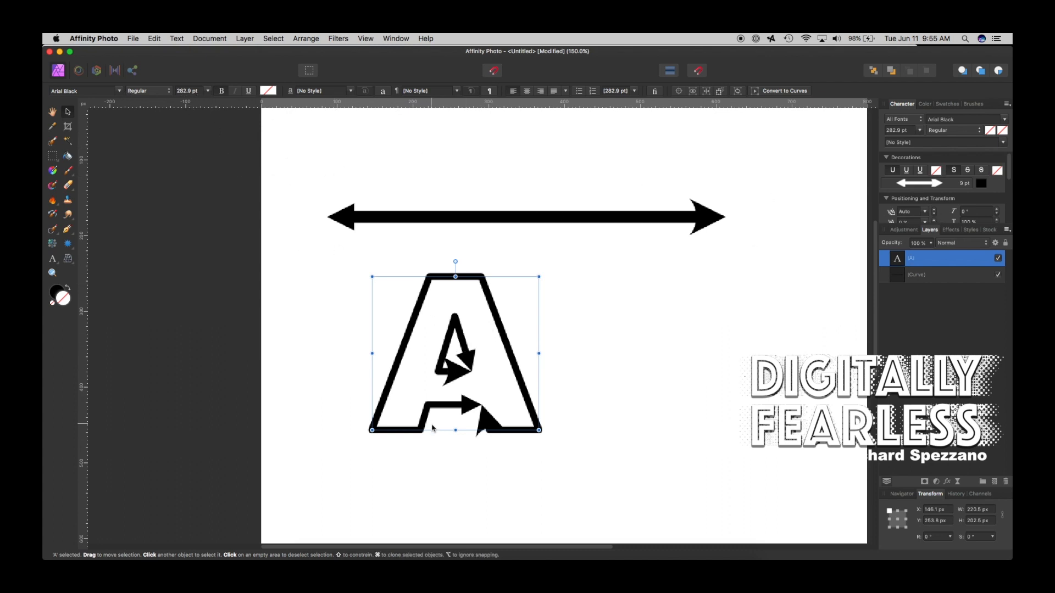
pyautogui.moveTo(497, 92)
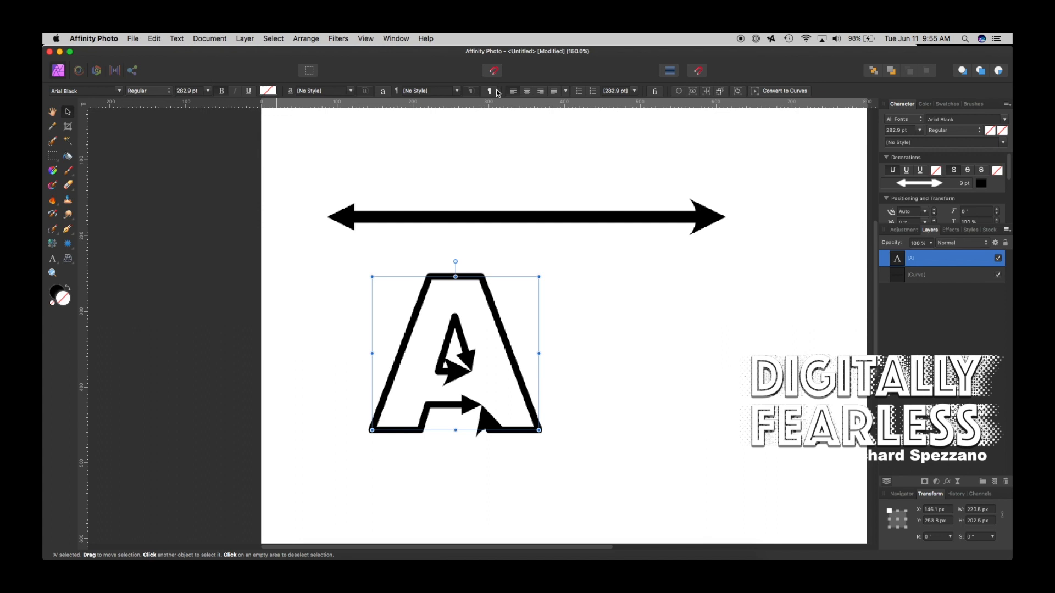
pyautogui.moveTo(884, 127)
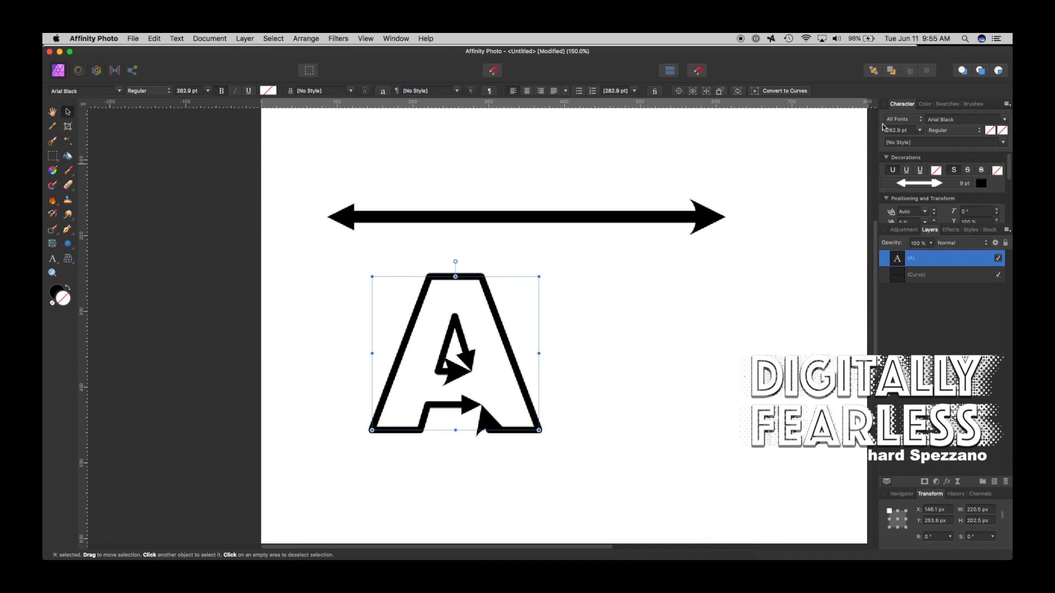
pyautogui.moveTo(895, 110)
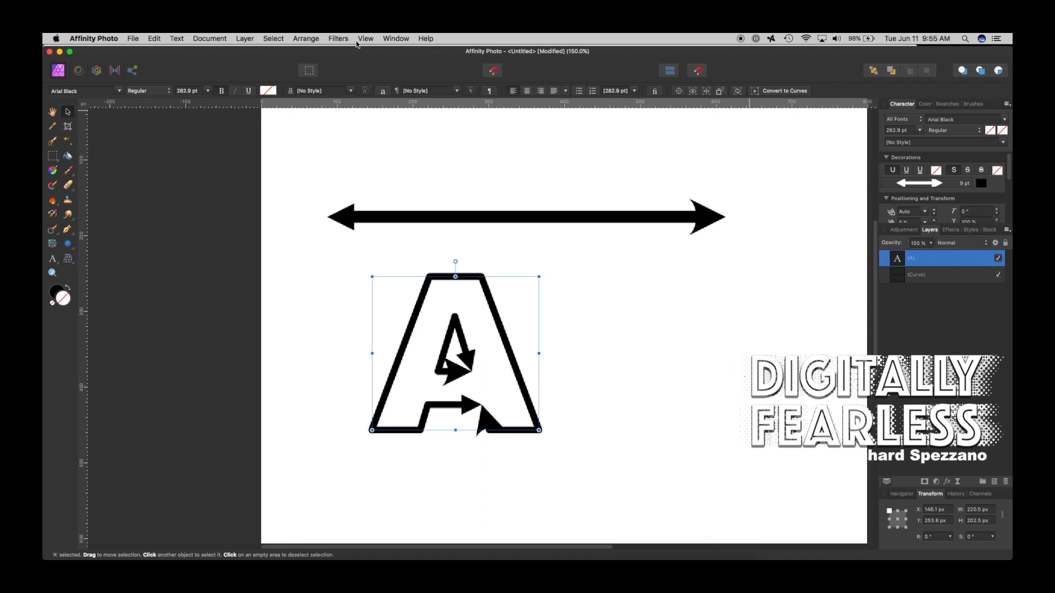
pyautogui.click(365, 38)
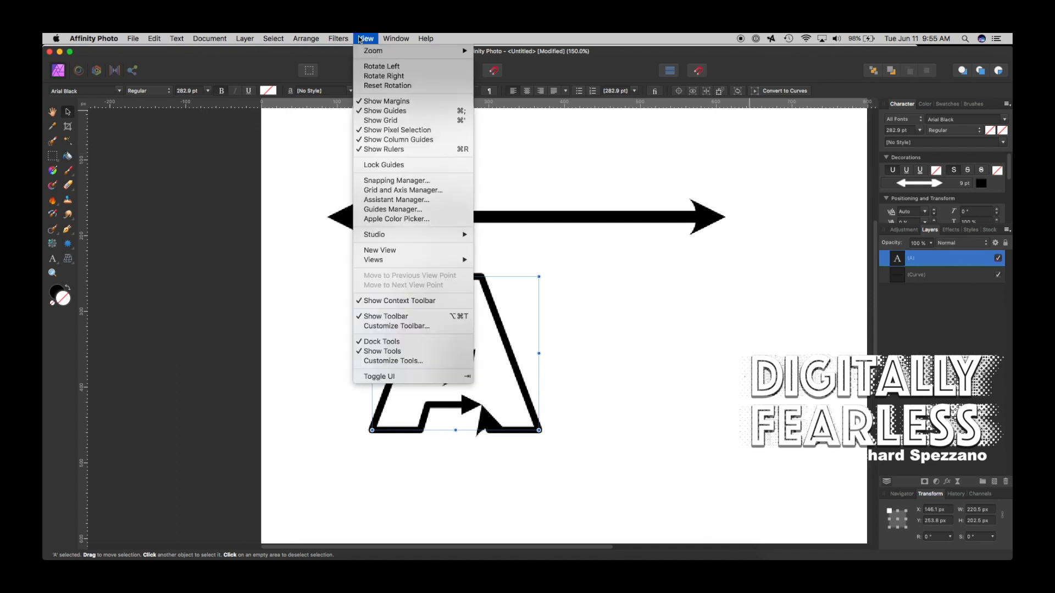
pyautogui.moveTo(362, 275)
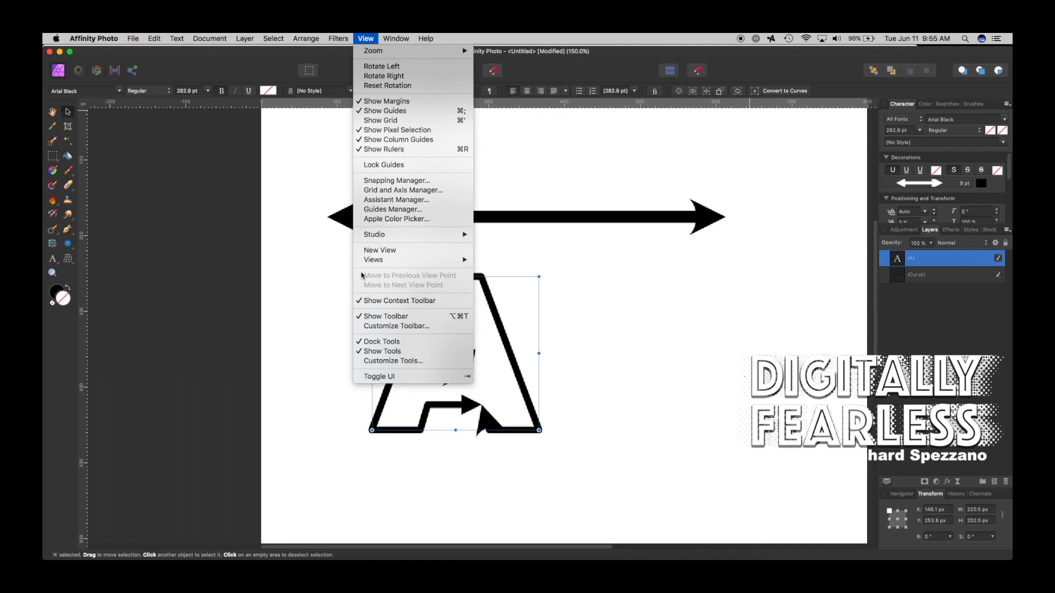
pyautogui.moveTo(373, 234)
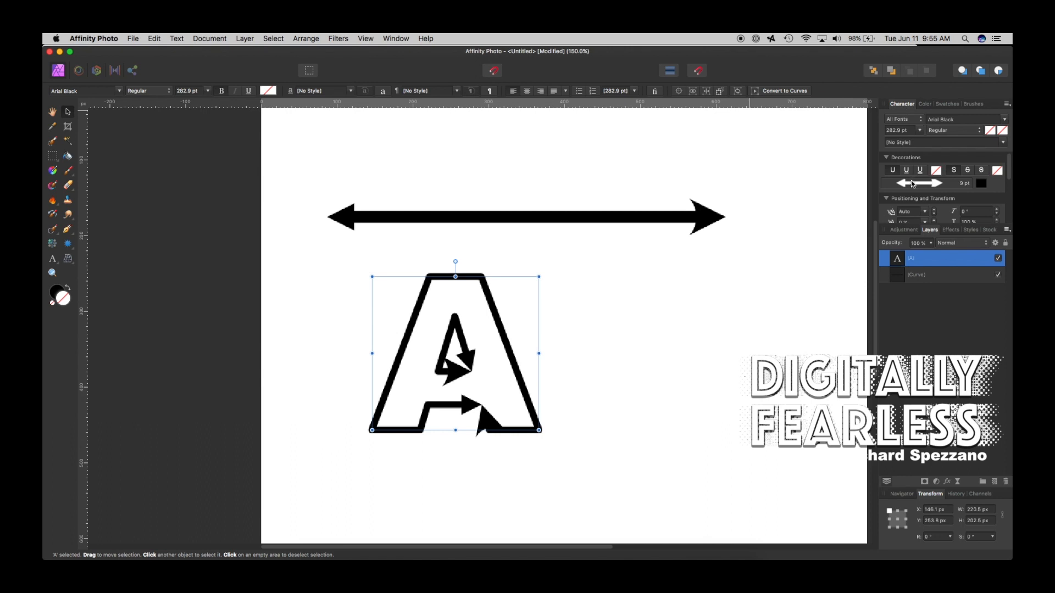
# Choose the end arrowhead style for the letter A's outline stroke at 145% scale
pyautogui.doubleClick(929, 257)
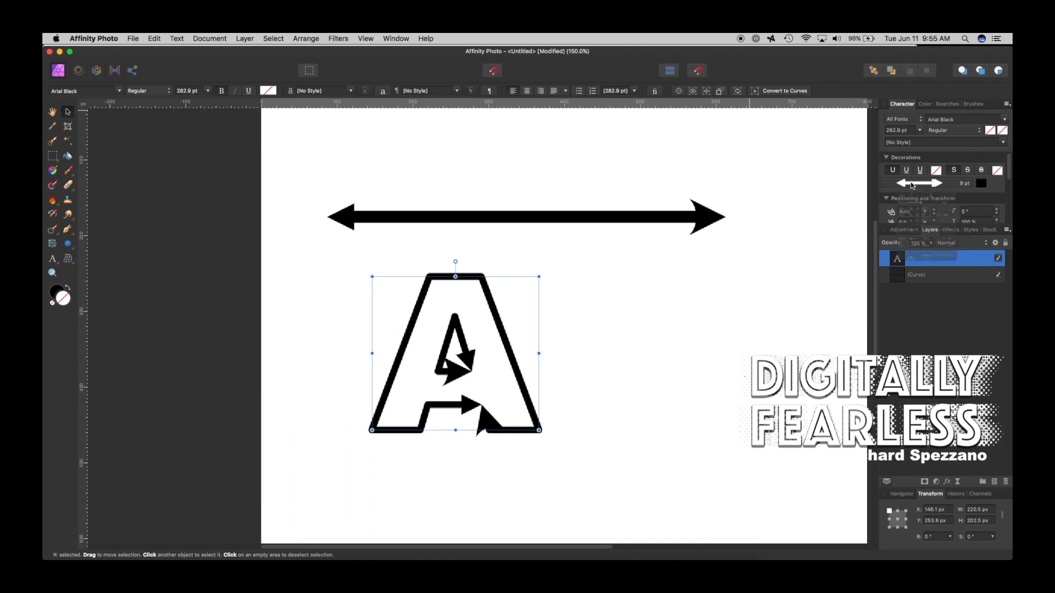
pyautogui.click(930, 184)
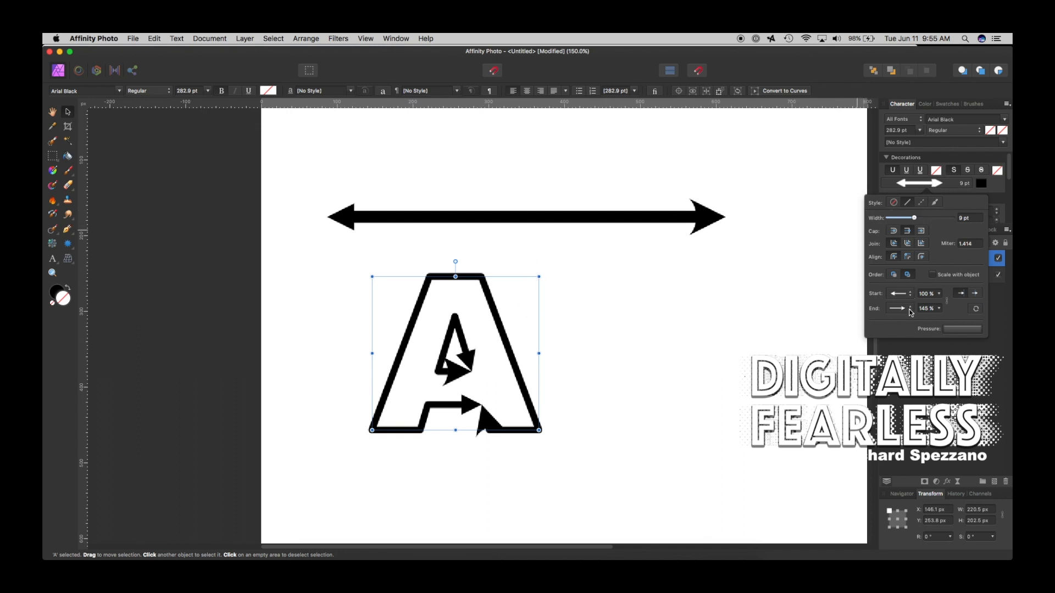
pyautogui.click(930, 307)
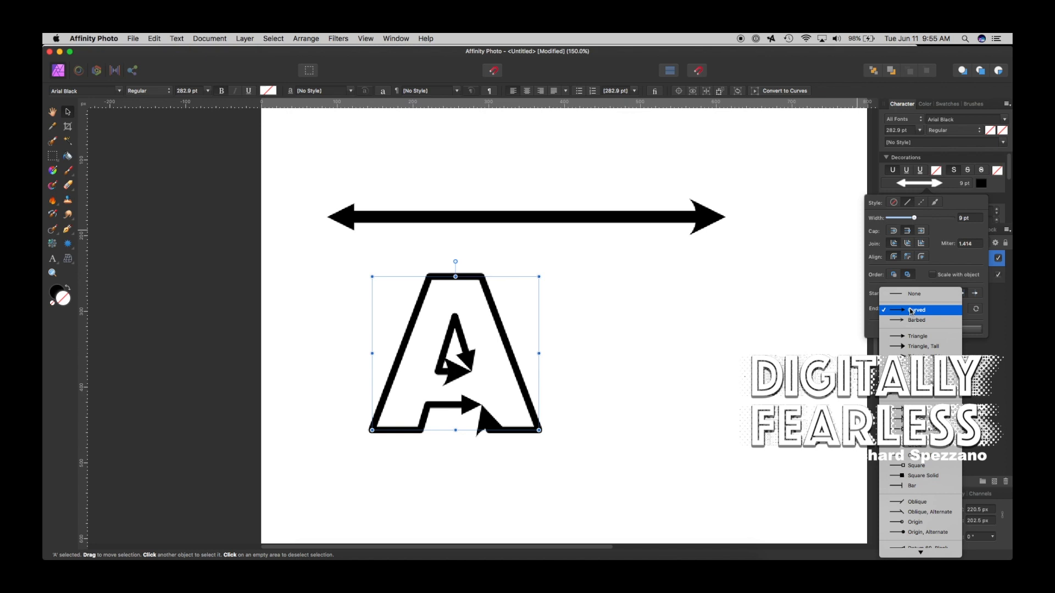
pyautogui.click(913, 293)
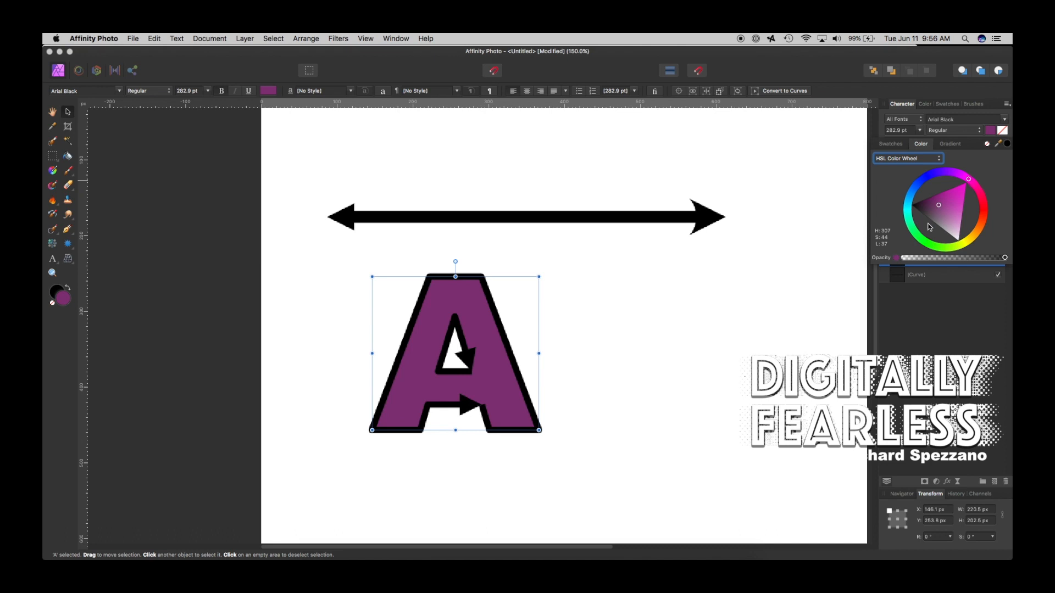
# Change the letter A's fill to light green in the Color panel
pyautogui.click(930, 205)
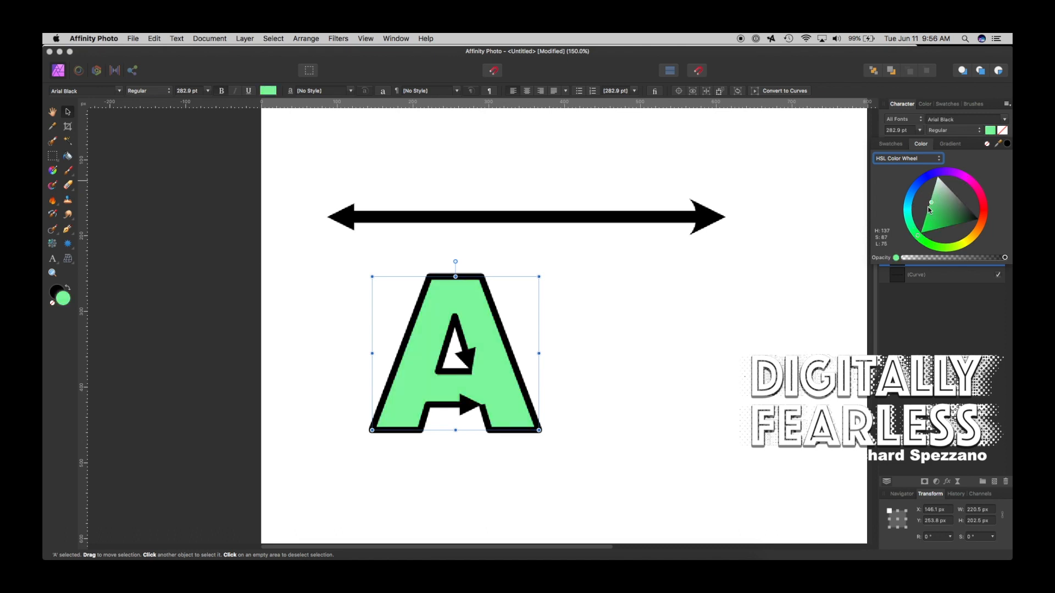